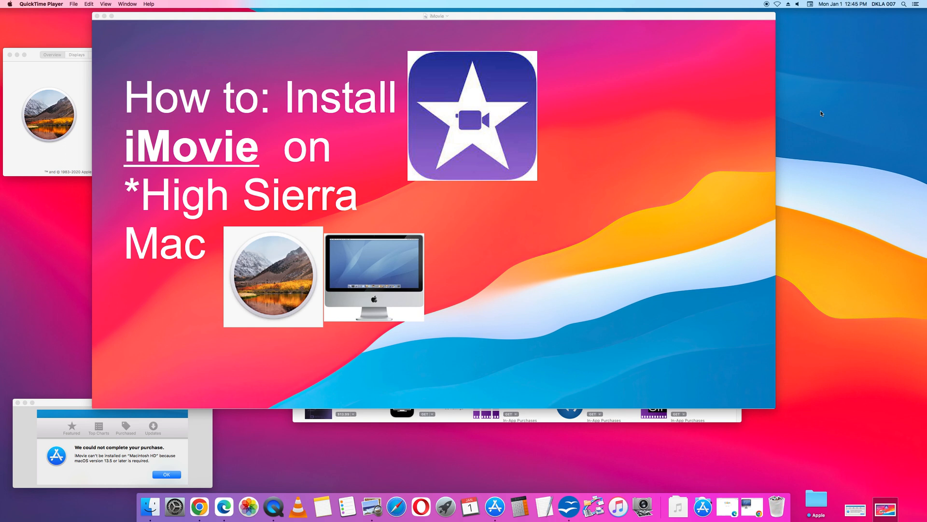
mouse_move(308, 3)
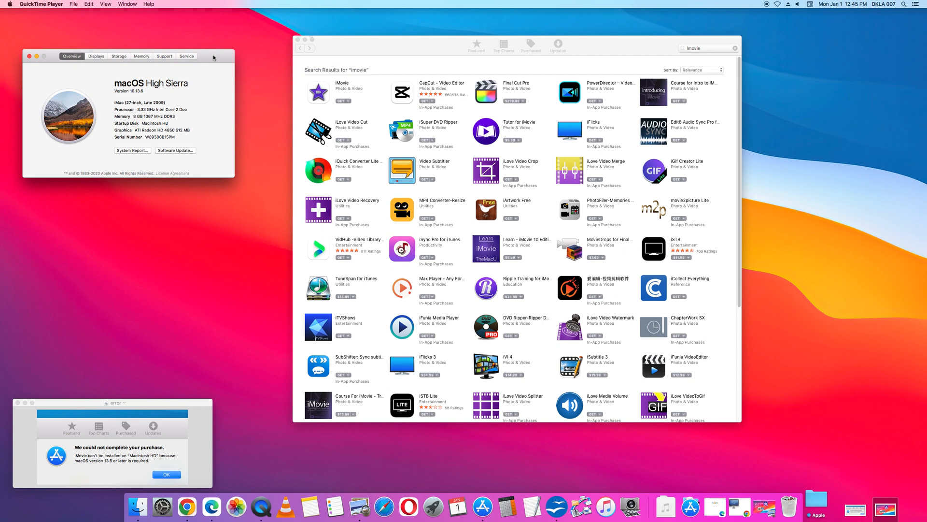
mouse_move(170, 92)
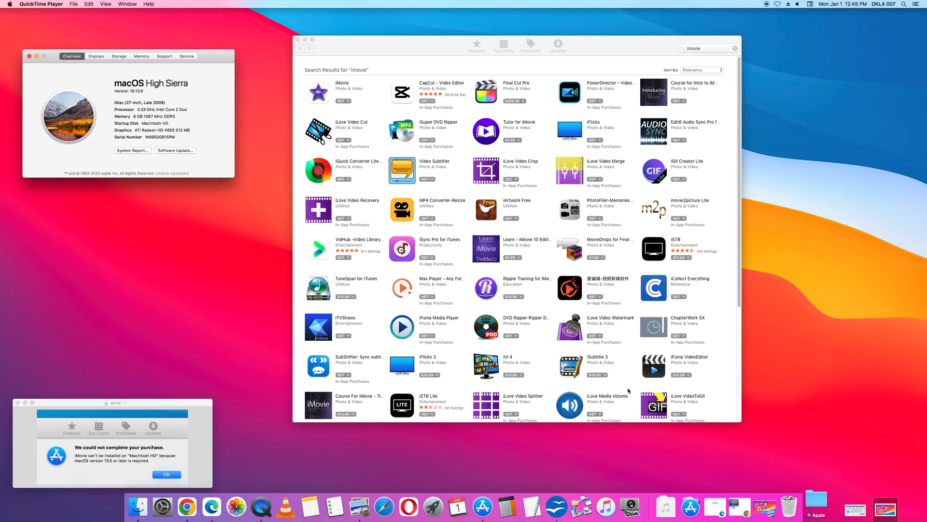
Launch App Store from the Applications list, bringing its 'imovie' search results frontmost
click(690, 507)
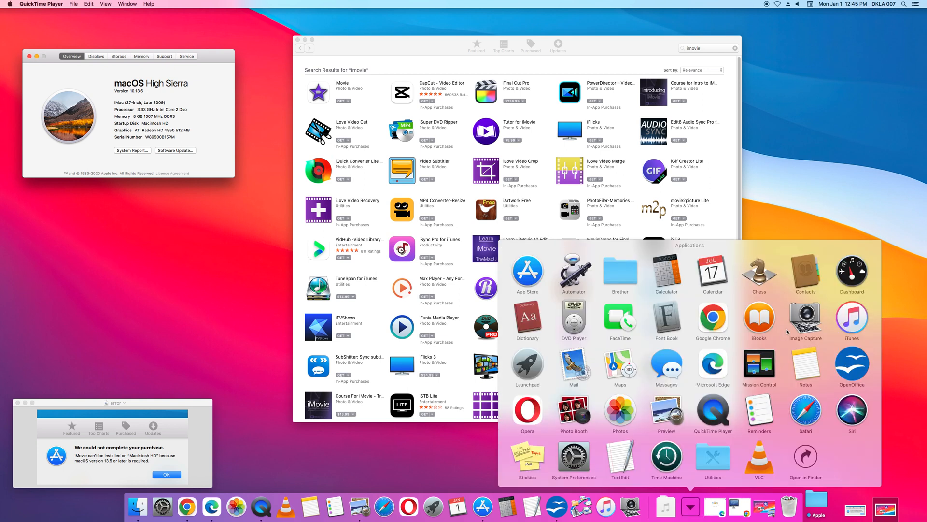
mouse_move(528, 286)
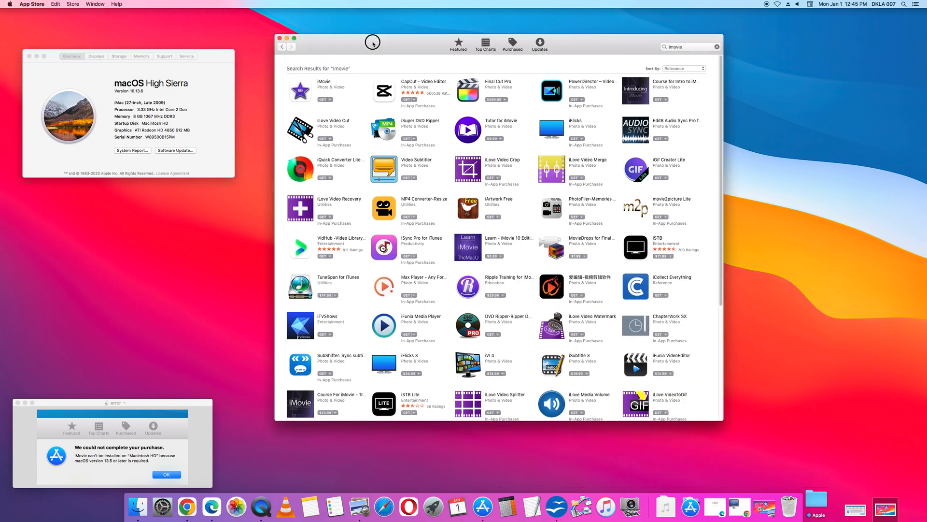
click(681, 46)
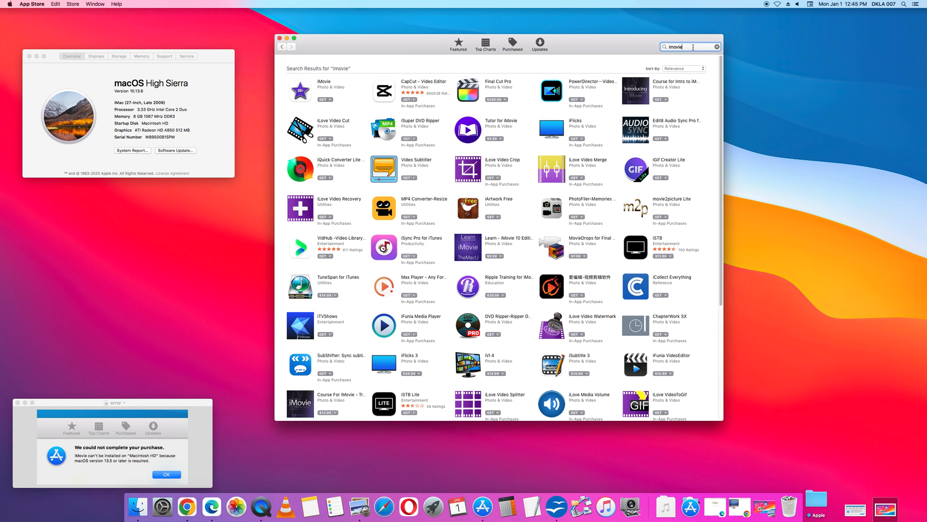
mouse_move(674, 52)
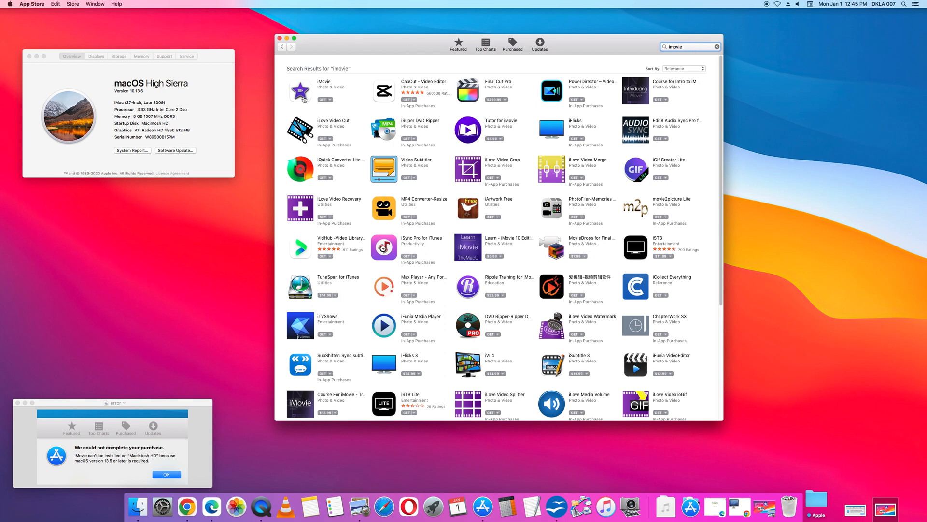
mouse_move(332, 77)
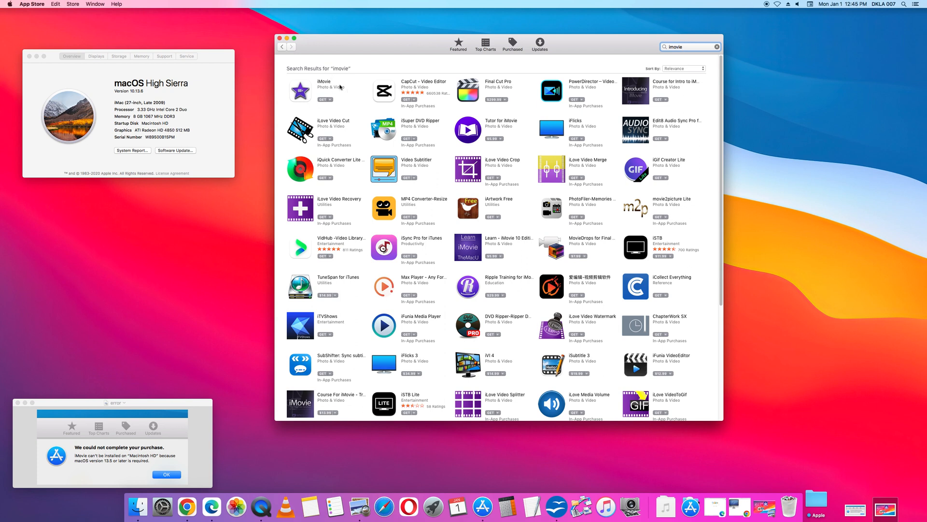
mouse_move(115, 330)
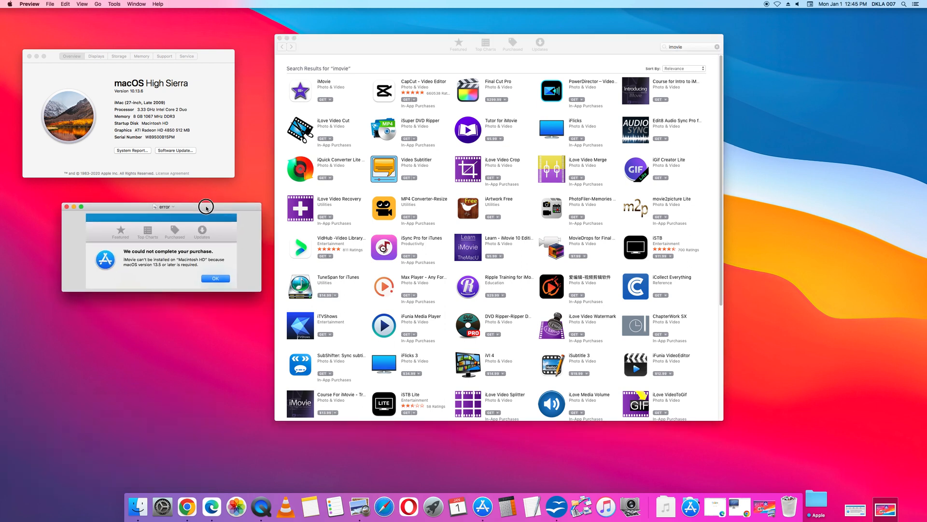
mouse_move(195, 247)
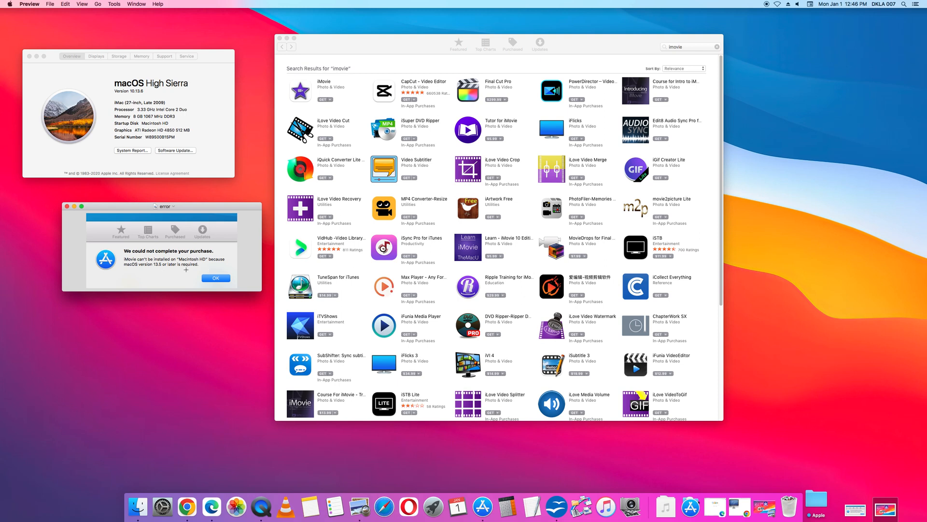
mouse_move(159, 99)
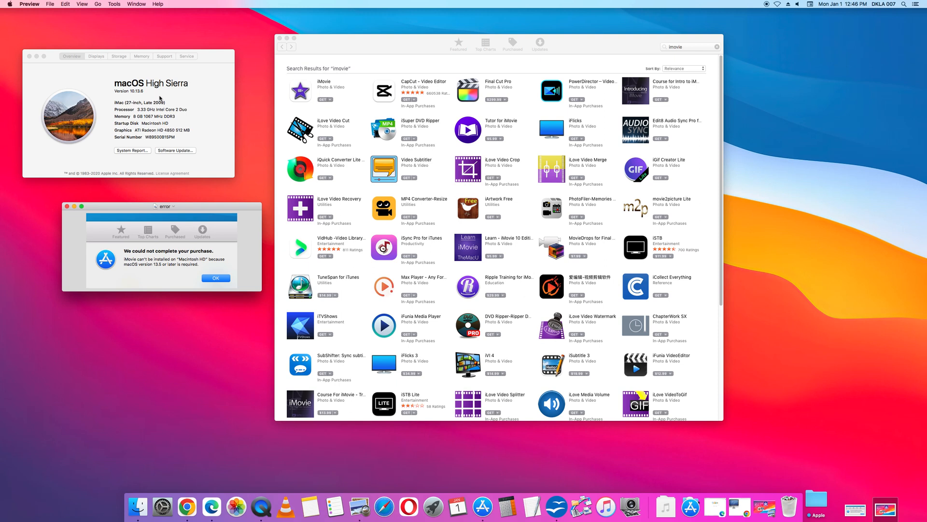
mouse_move(348, 61)
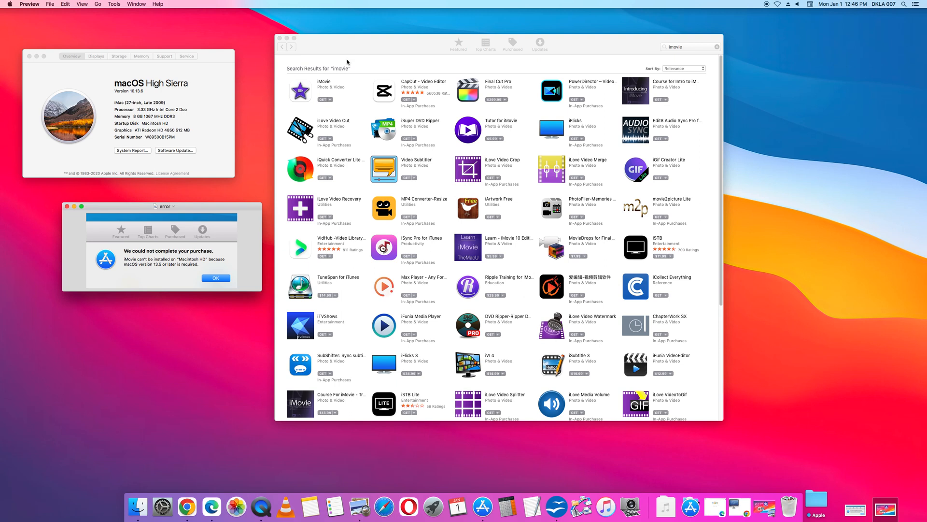
mouse_move(357, 45)
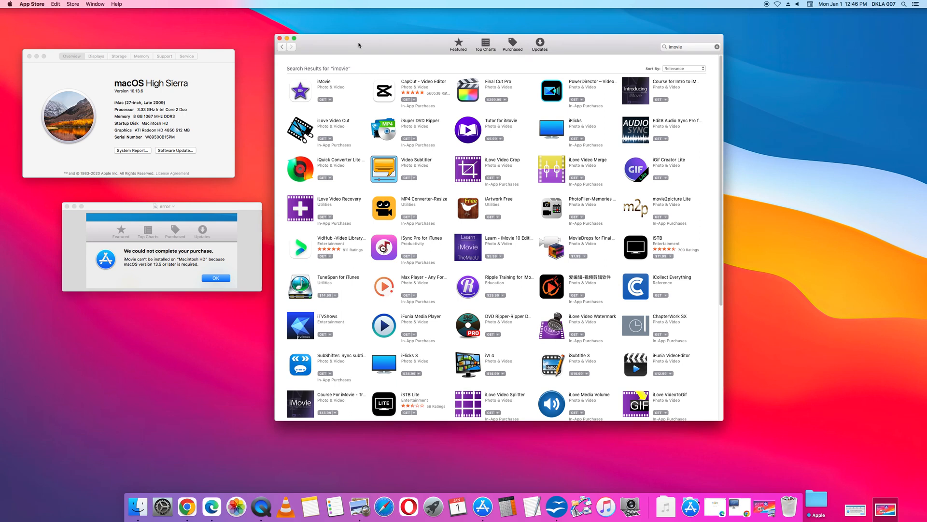
mouse_move(438, 51)
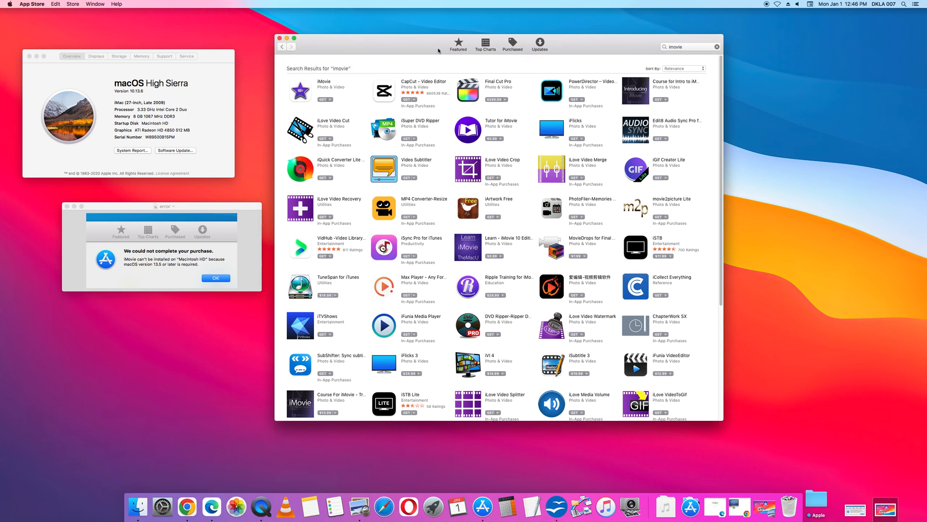
mouse_move(518, 55)
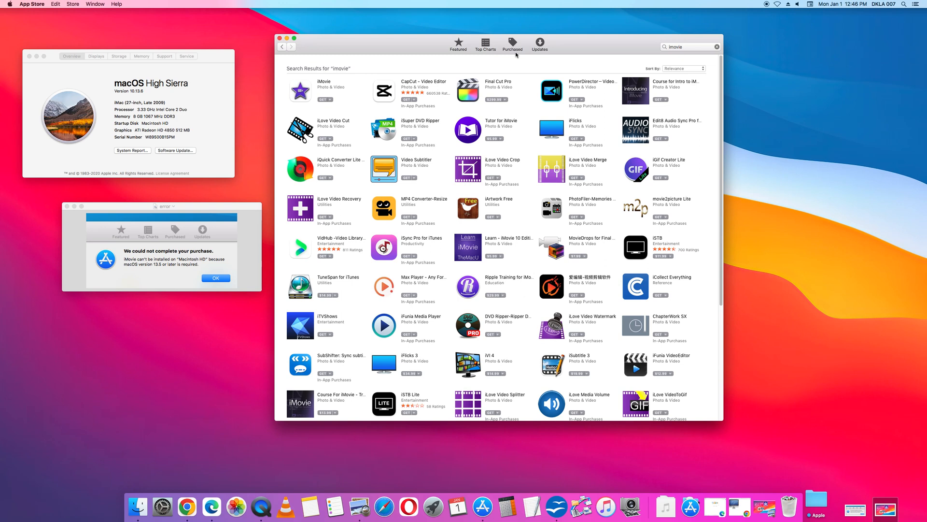
mouse_move(516, 53)
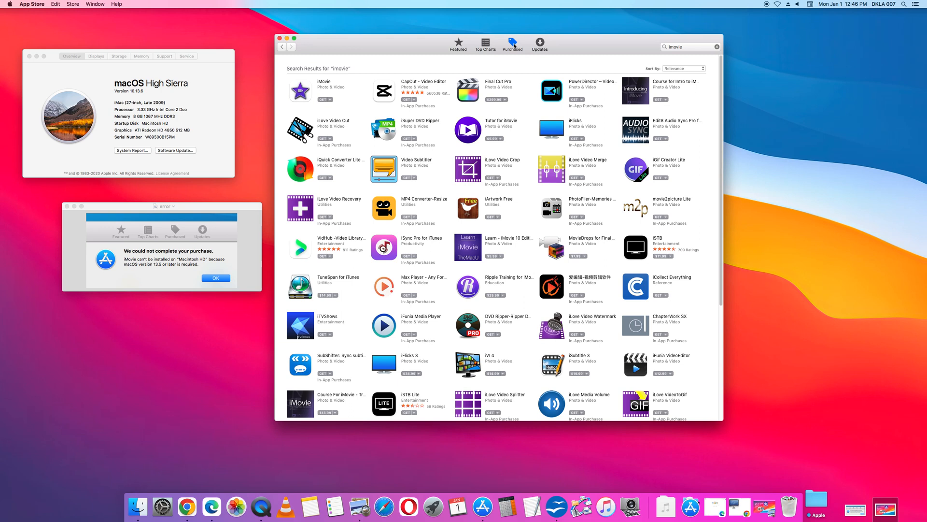
Show the Purchased list with MKPlayer, iMovie and Plot2 ready to install
click(512, 44)
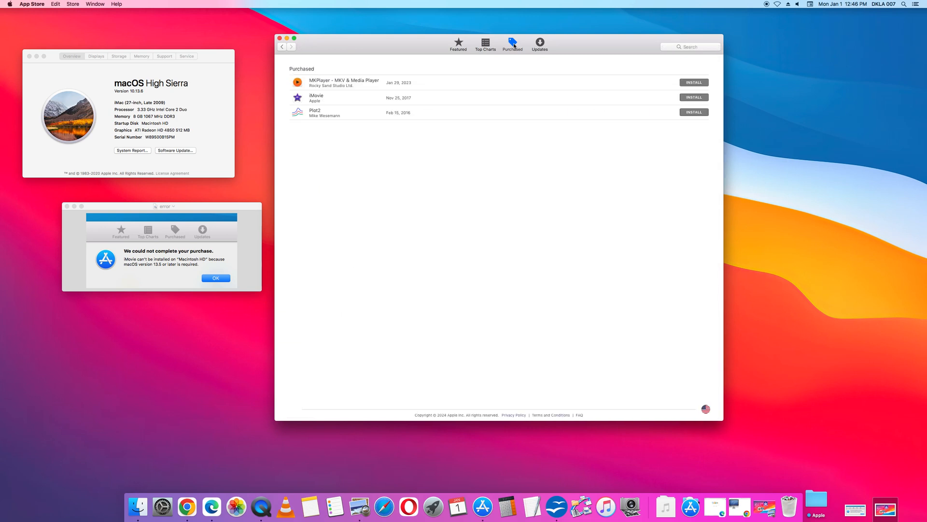
mouse_move(336, 108)
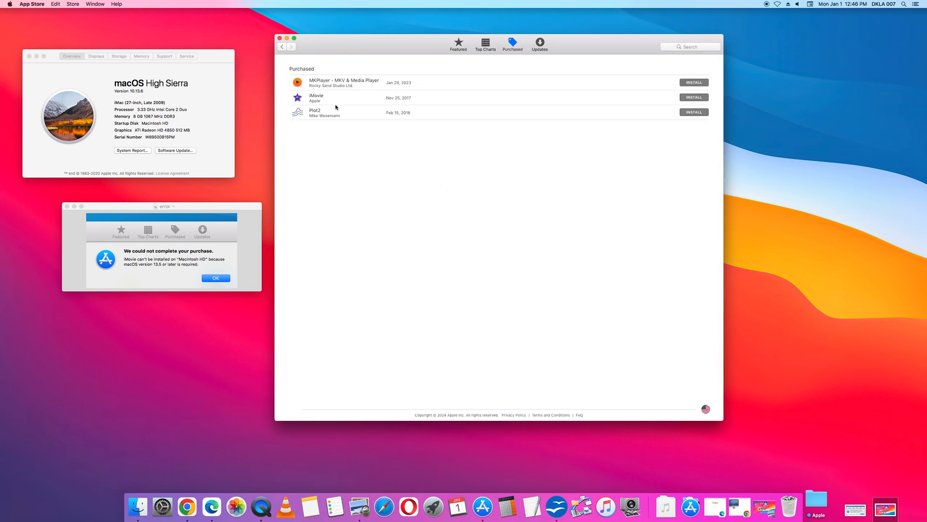
mouse_move(290, 104)
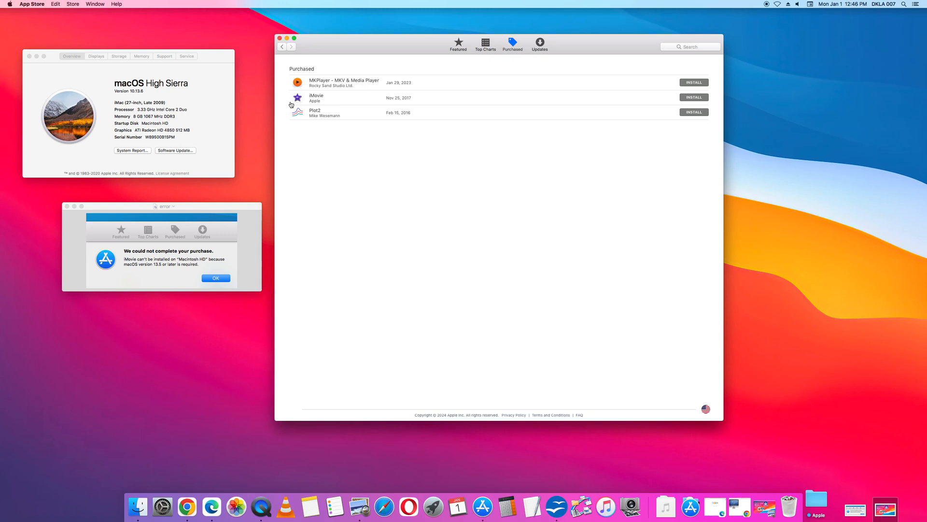
mouse_move(325, 97)
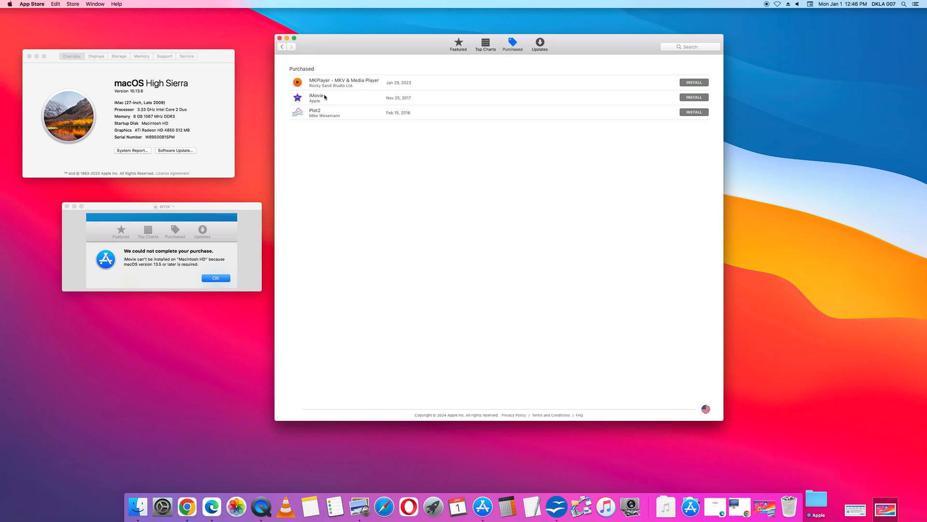
mouse_move(356, 73)
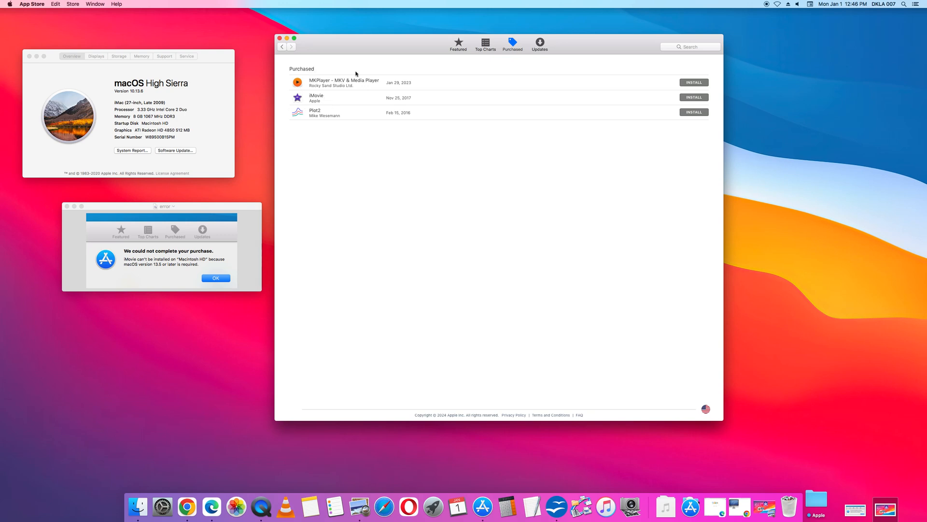
mouse_move(288, 104)
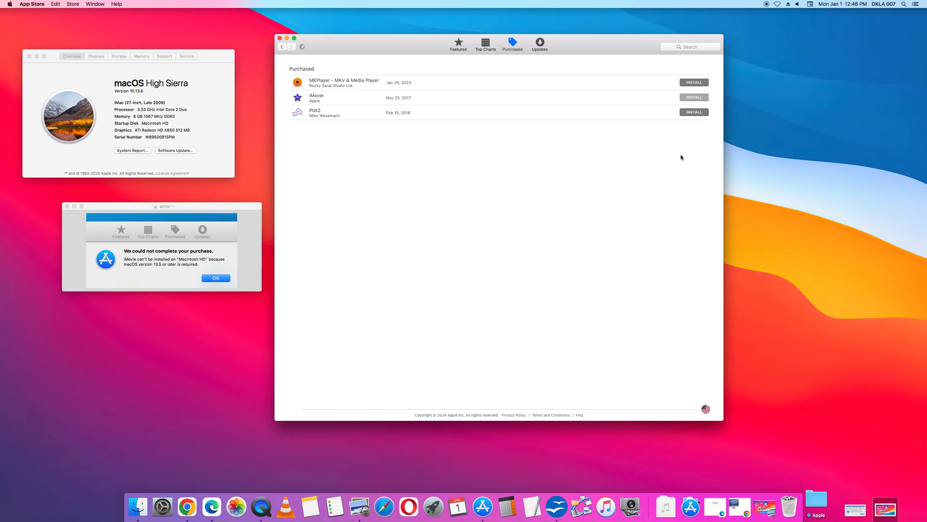
Start installing iMovie from the Purchased list, triggering the older-version prompt
click(694, 97)
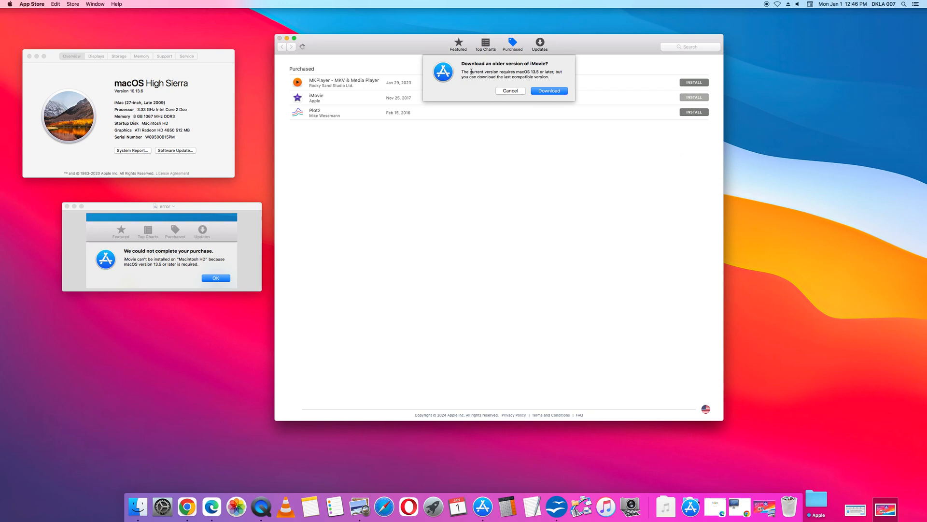
mouse_move(535, 71)
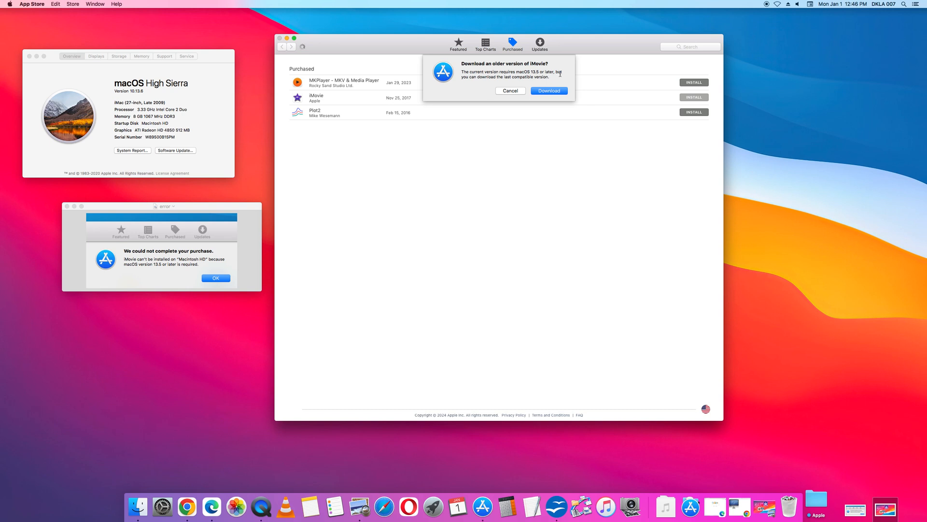
mouse_move(510, 83)
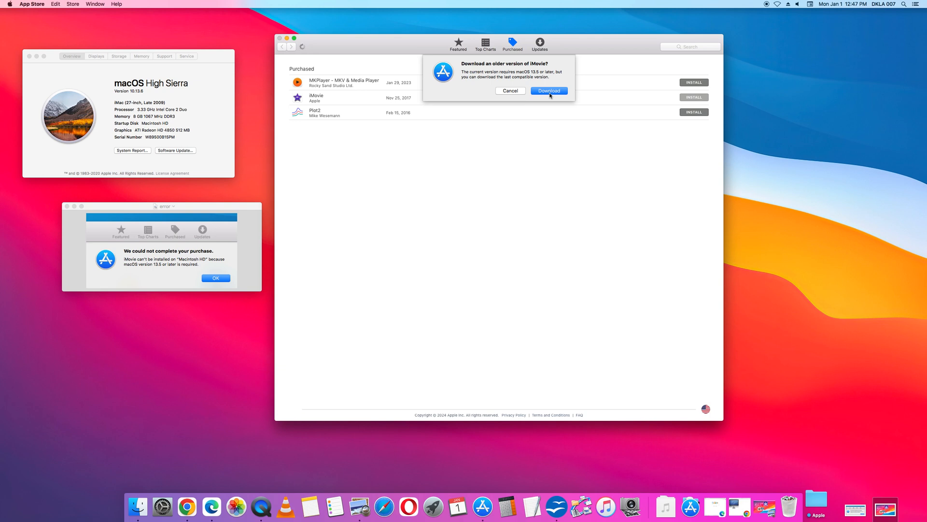
Accept downloading the last compatible older iMovie and begin its 2.23 GB download
click(549, 91)
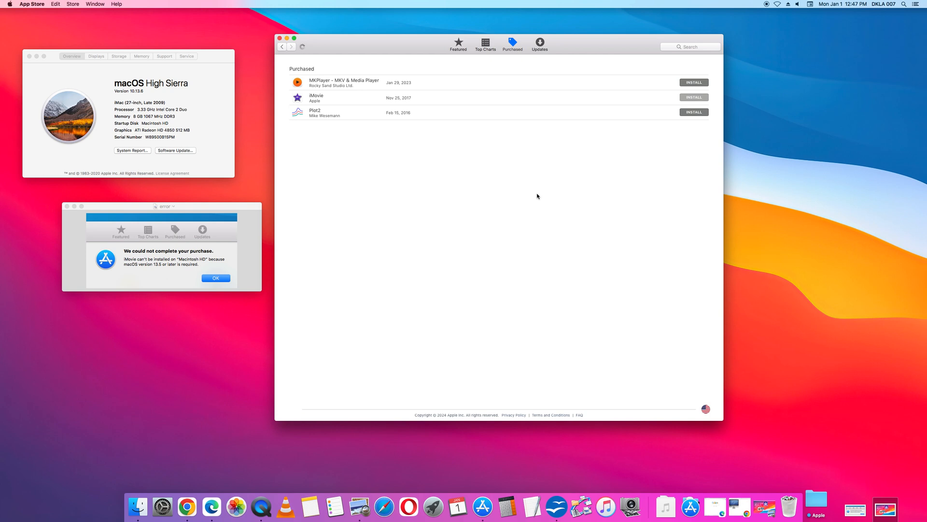
click(694, 96)
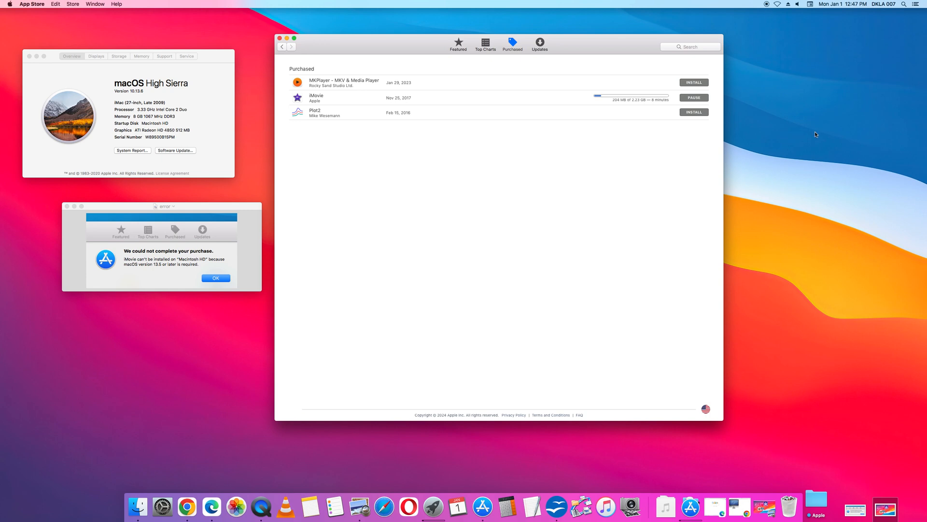
mouse_move(519, 64)
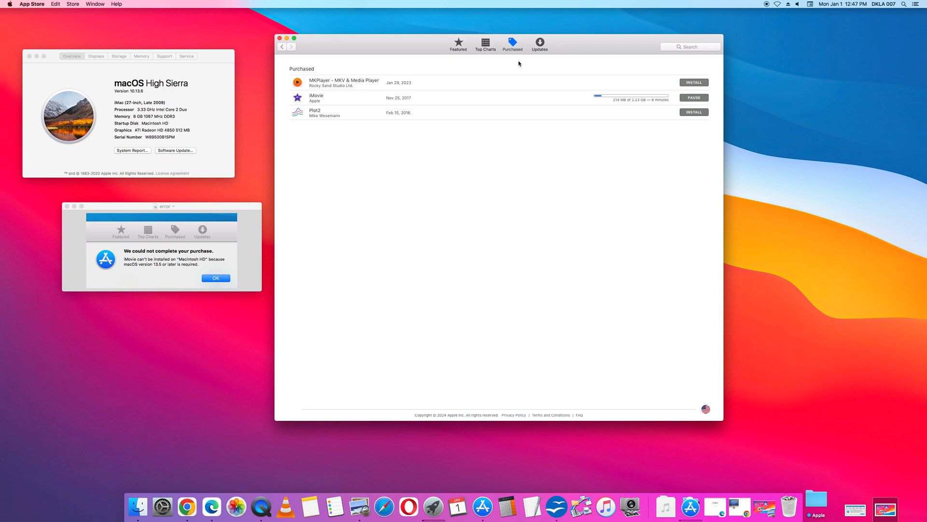
mouse_move(332, 101)
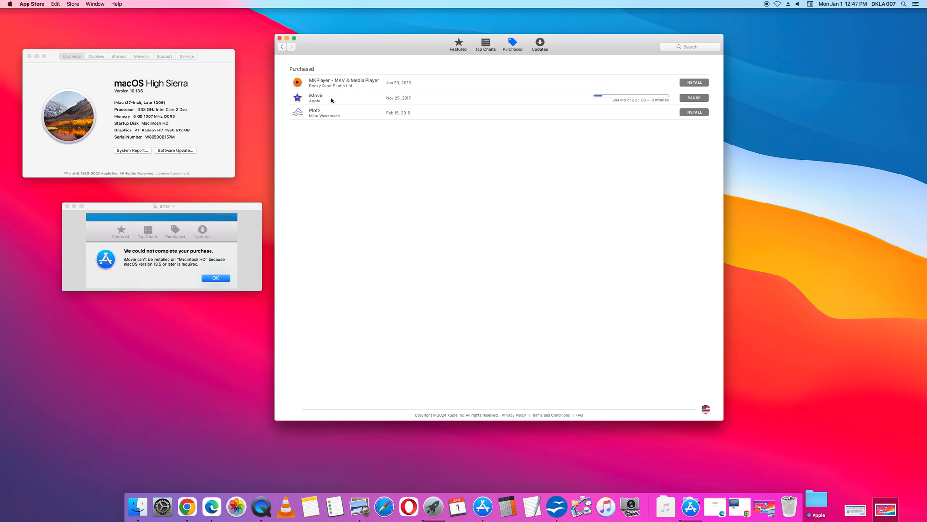
mouse_move(517, 83)
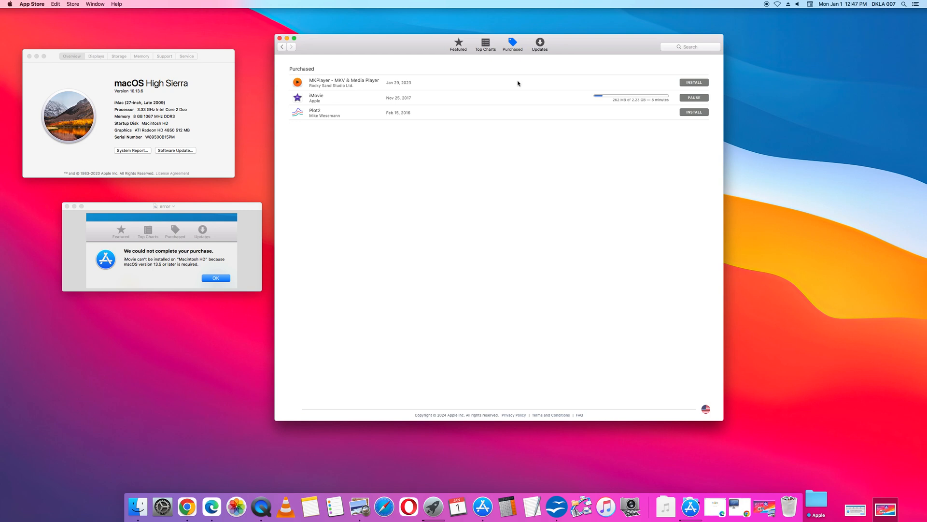